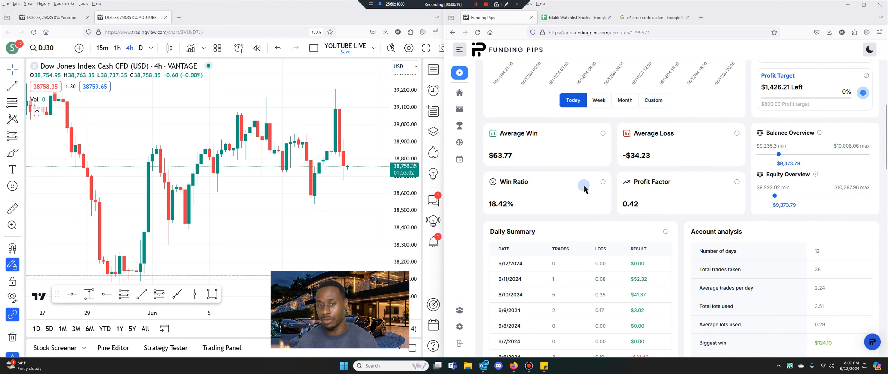
pyautogui.moveTo(575, 187)
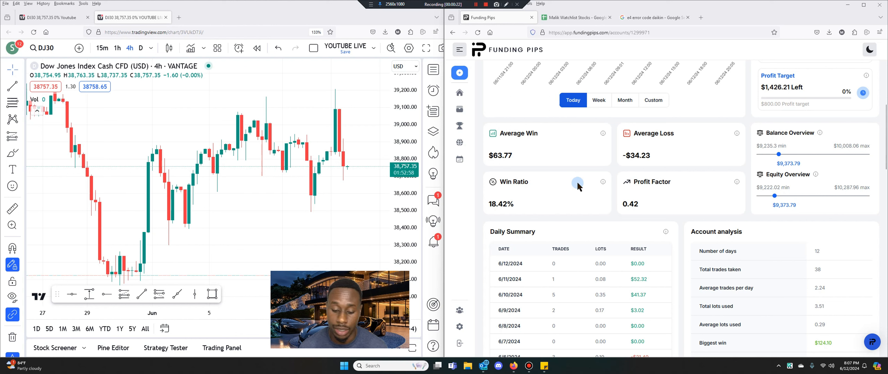
pyautogui.moveTo(573, 191)
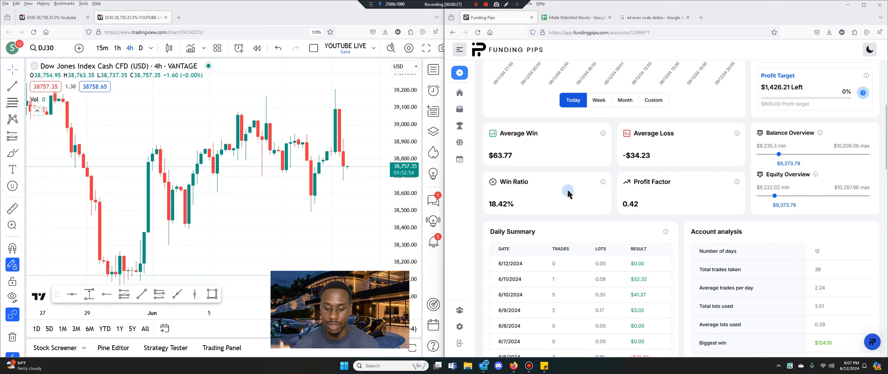
pyautogui.moveTo(547, 192)
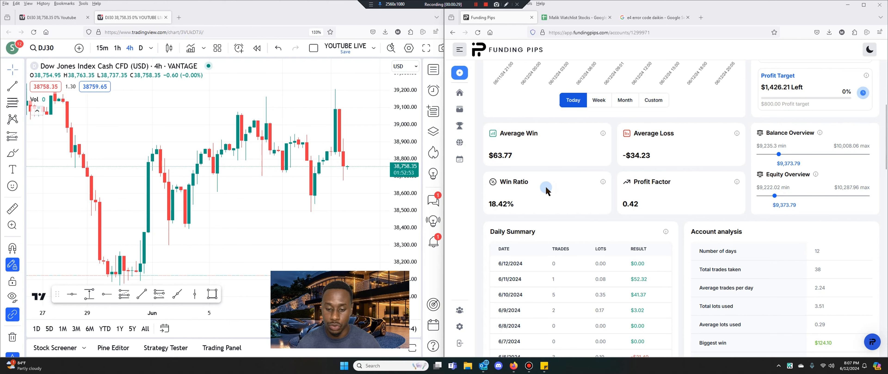
# Scroll the Funding Pips dashboard down past Daily Summary to the June 2024 profit calendar.
pyautogui.scroll(-3)
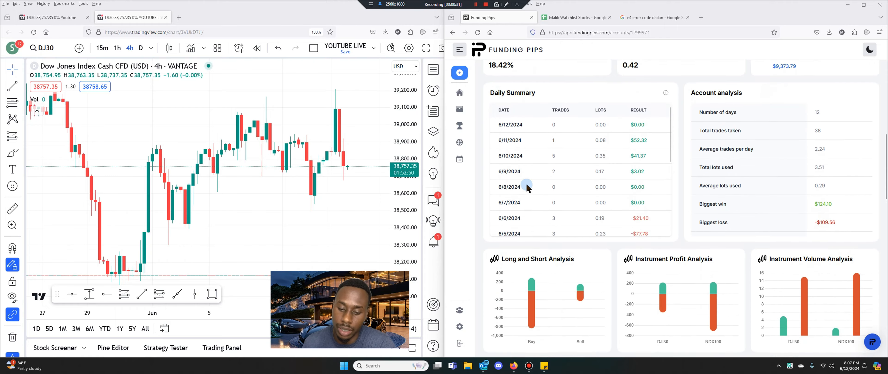
pyautogui.scroll(-3)
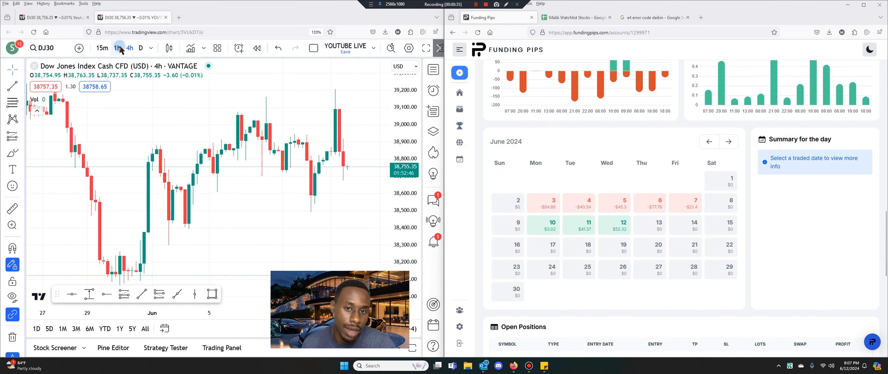
# Switch the DJ30 chart from 4-hour to 1-hour candles.
pyautogui.click(117, 47)
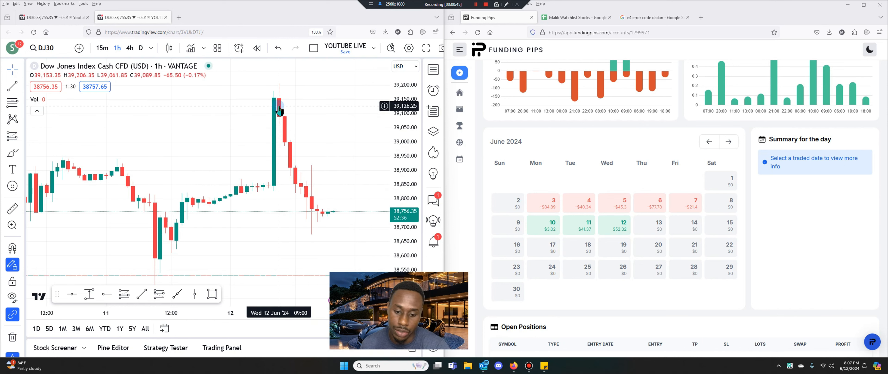
pyautogui.moveTo(645, 177)
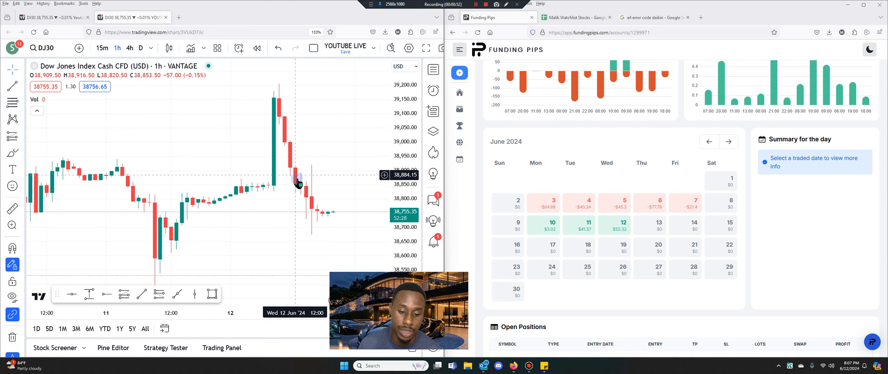
pyautogui.moveTo(333, 217)
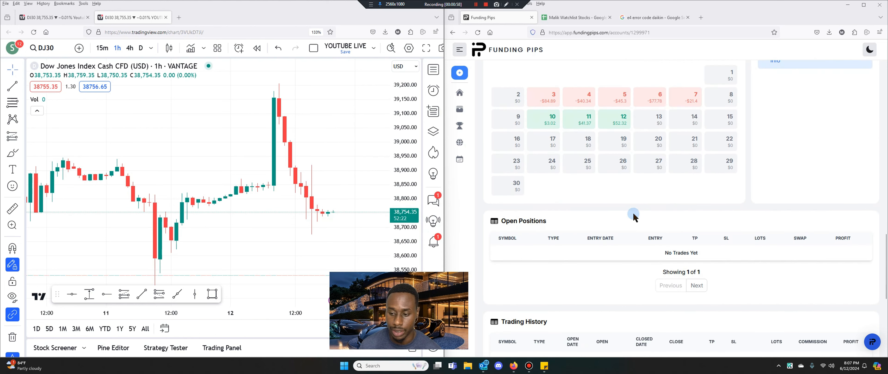
# Reveal the Trading History's Profit column showing the Jun 12 DJ30 sell at $52.32.
pyautogui.scroll(-3)
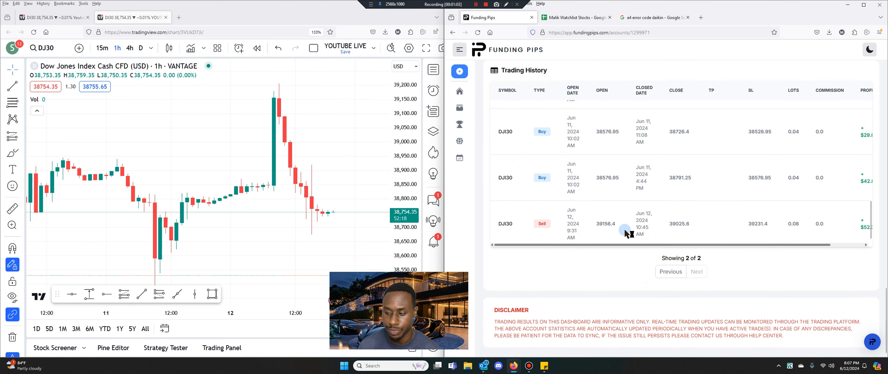
pyautogui.moveTo(626, 245); pyautogui.dragTo(749, 247)
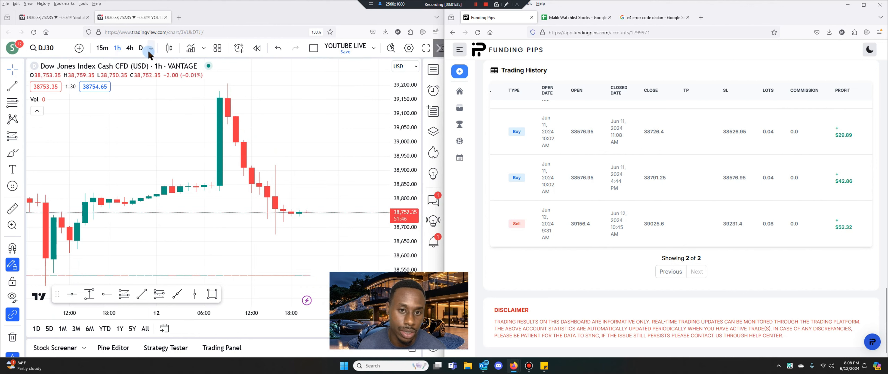
# Set the chart to 30-minute candles and place a Short Position drawing on it.
pyautogui.click(150, 48)
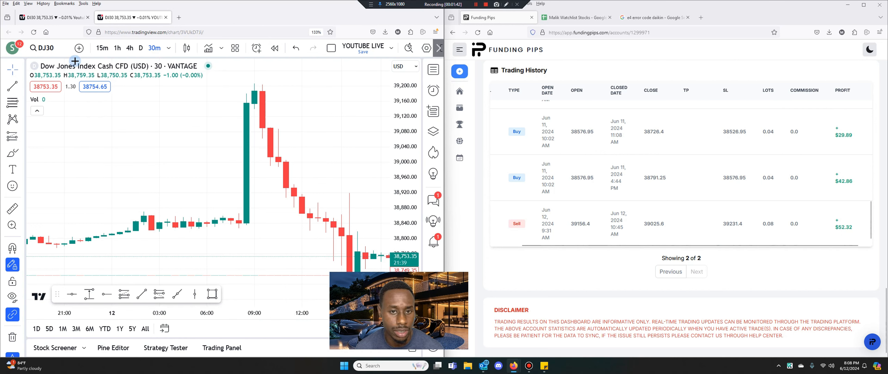
pyautogui.click(12, 103)
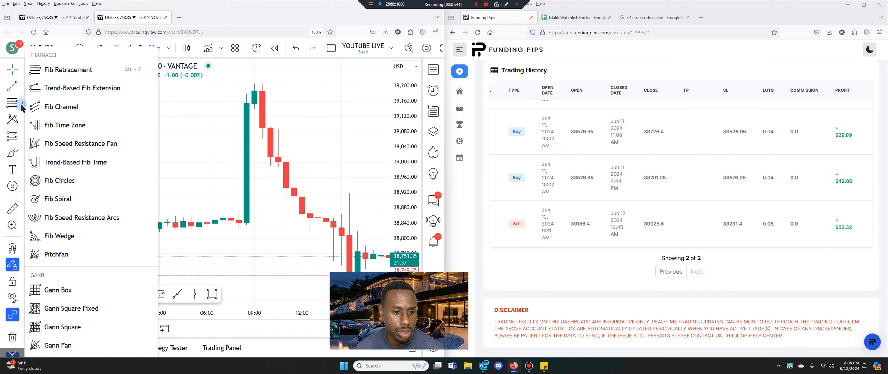
pyautogui.click(141, 294)
pyautogui.write('39567')
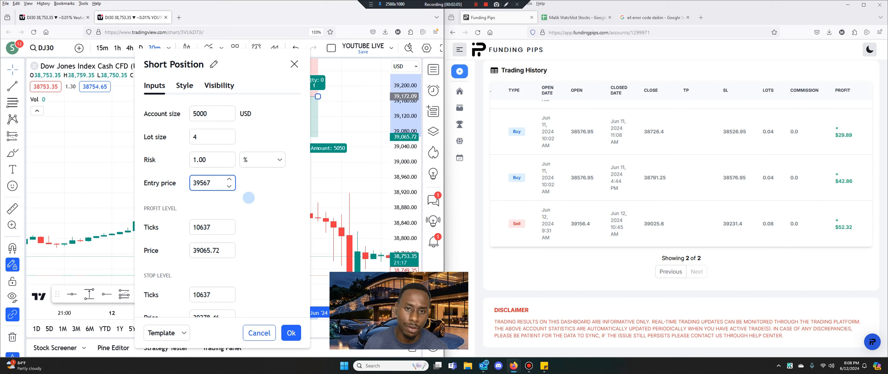
# Give the short position entry 39156, stop 39231 and profit target 39025, and confirm.
pyautogui.press('Backspace')
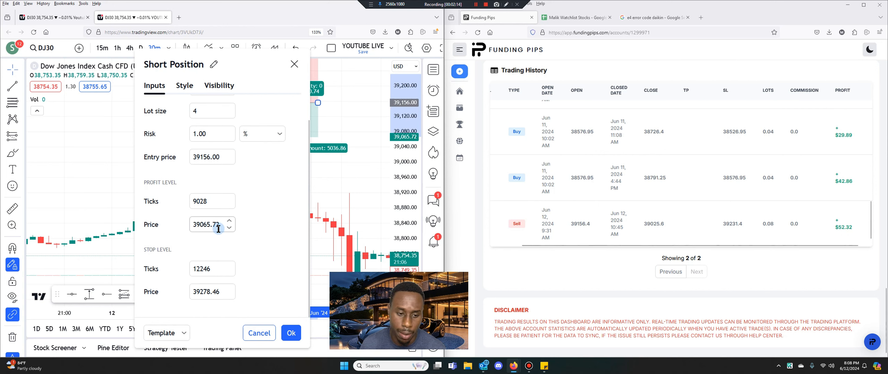
pyautogui.write('39231')
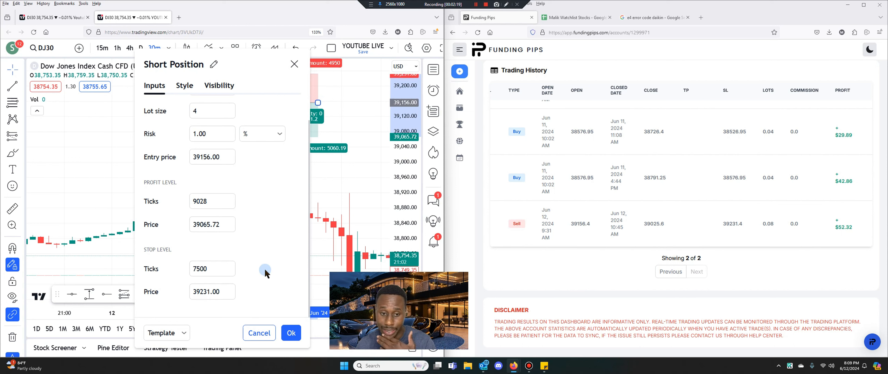
pyautogui.click(209, 156)
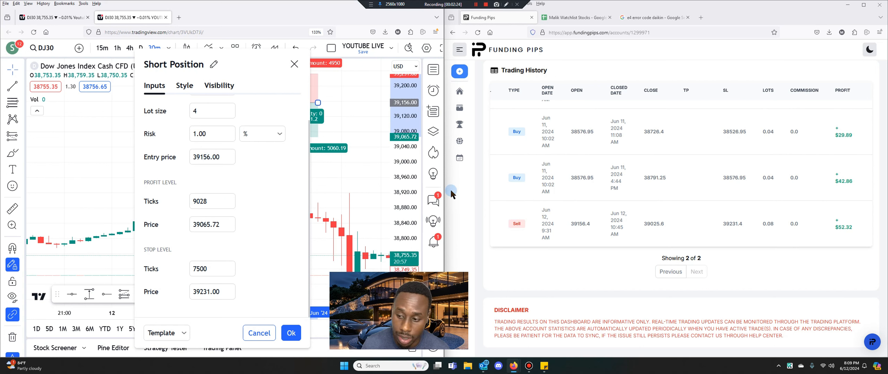
pyautogui.click(210, 225)
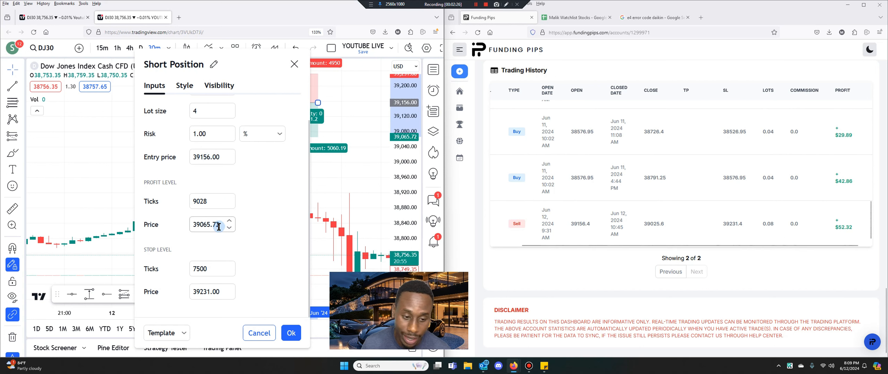
pyautogui.click(210, 225)
pyautogui.write('39')
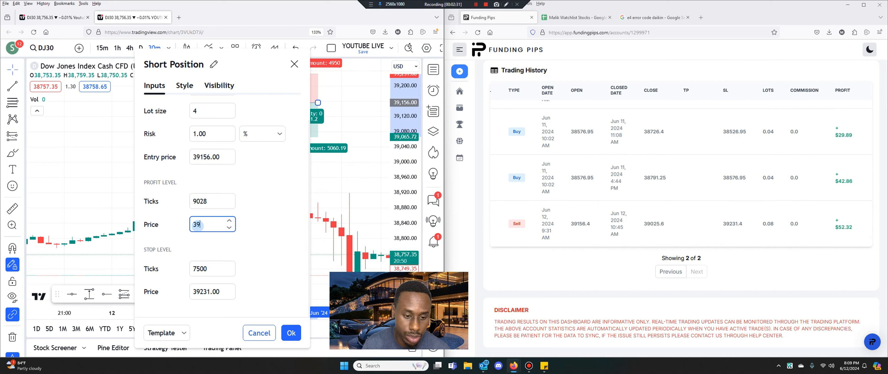
pyautogui.click(290, 333)
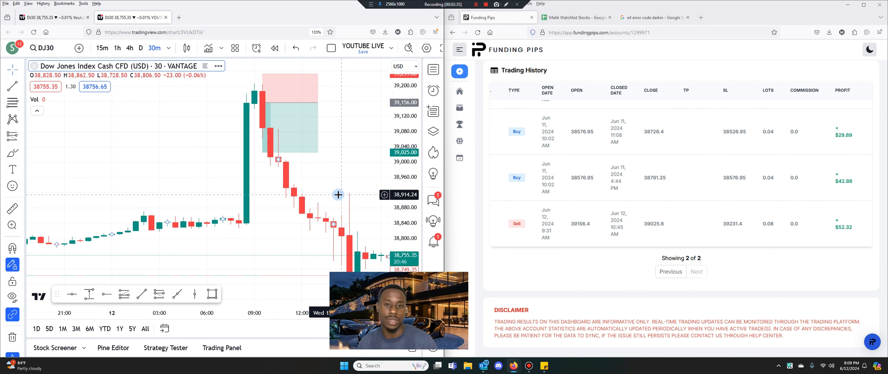
pyautogui.moveTo(292, 174)
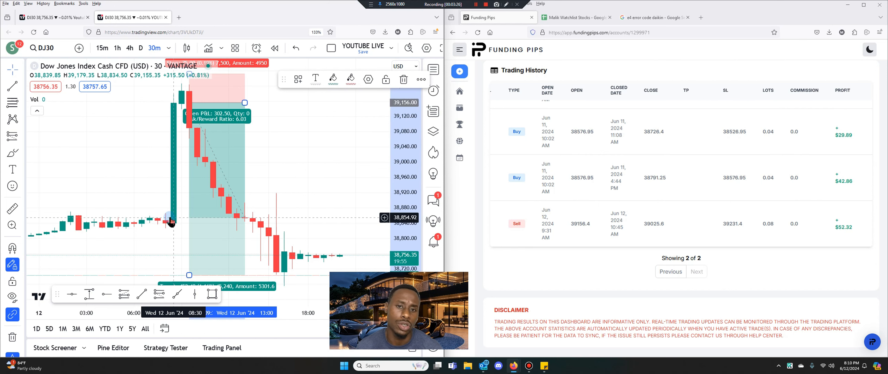
# Bring the watchlist Google Sheets tab up beside the marked-up DJ30 chart.
pyautogui.click(573, 17)
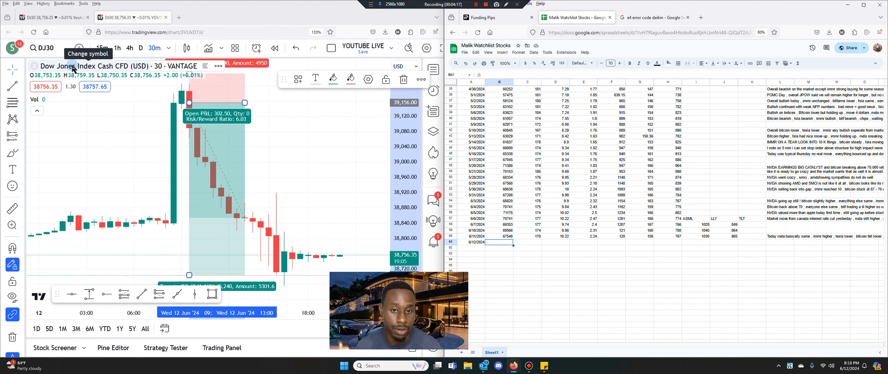
# Read Bitcoin's daily close and log 68085 in cell B61 of the 6/12/2024 row.
pyautogui.write('BTCUSD')
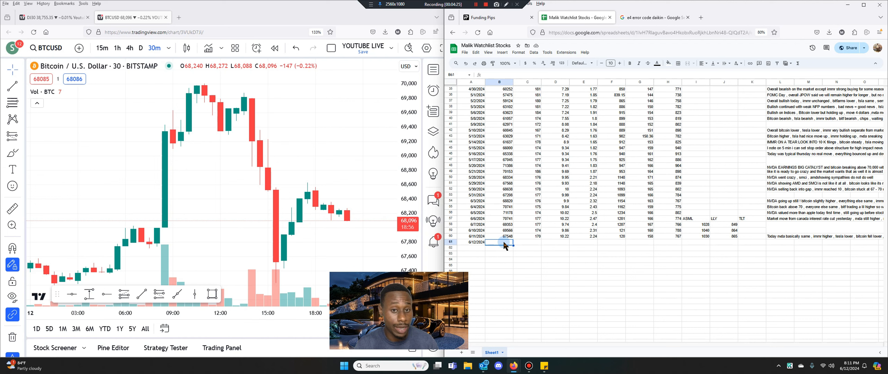
pyautogui.moveTo(154, 184)
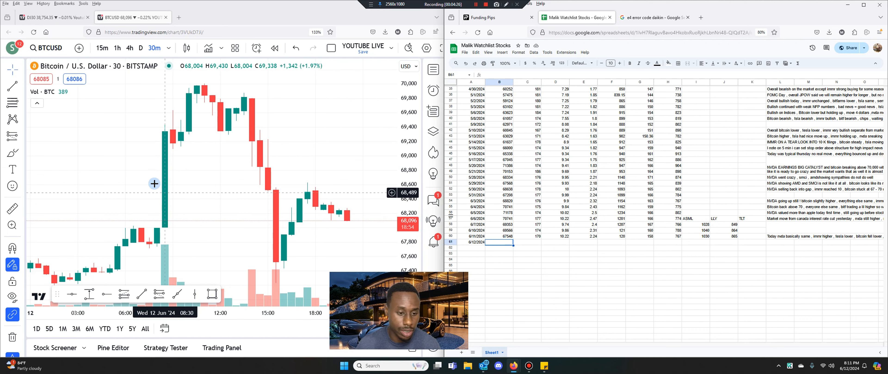
pyautogui.moveTo(154, 202)
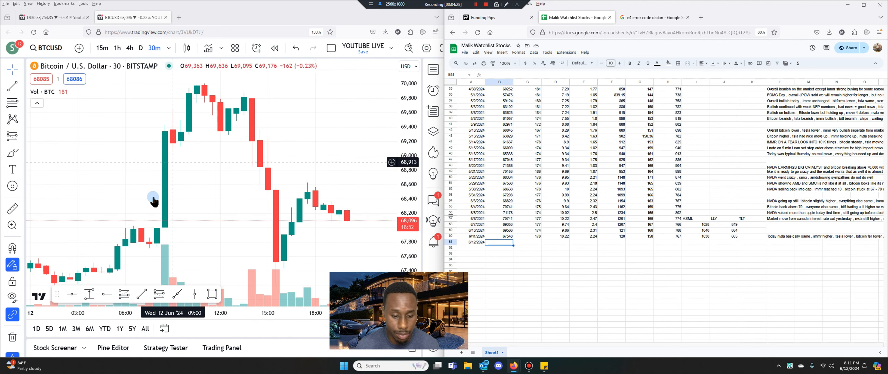
pyautogui.moveTo(283, 263)
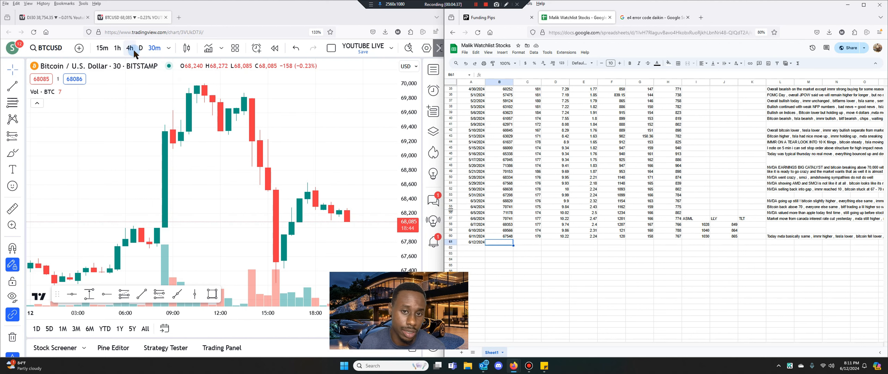
pyautogui.click(138, 48)
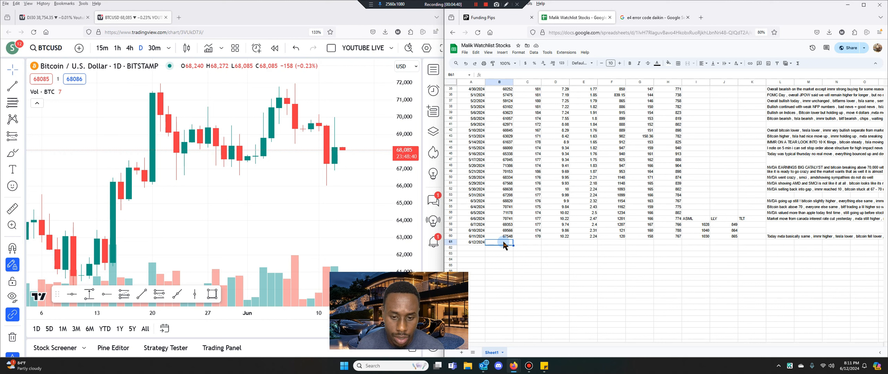
pyautogui.write('68085')
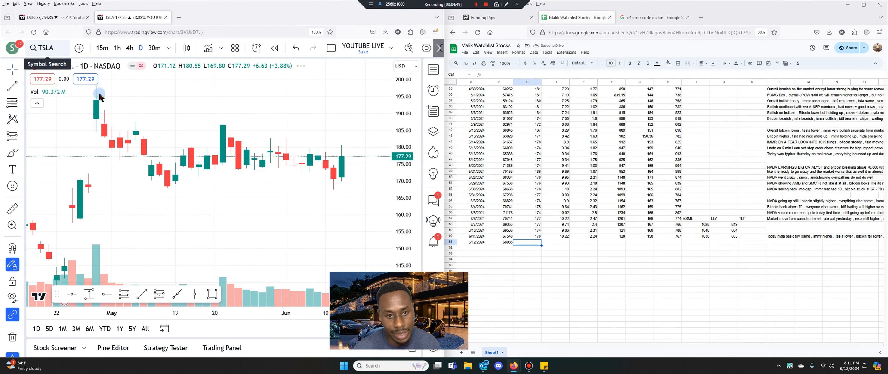
# Log TSLA 177, IMMR 10.61 and BITF 2.43 in C61, D61 and E61 of today's row.
pyautogui.write('177')
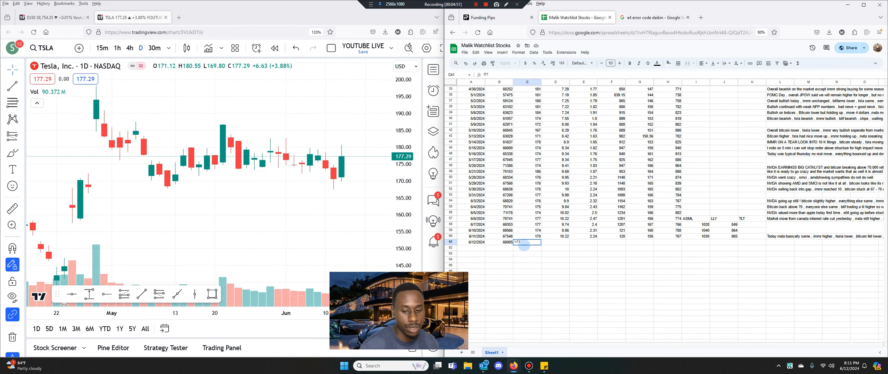
pyautogui.click(555, 243)
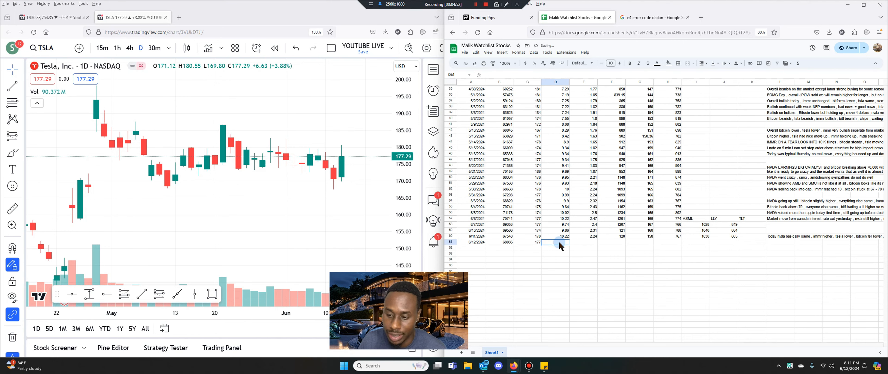
pyautogui.click(43, 48)
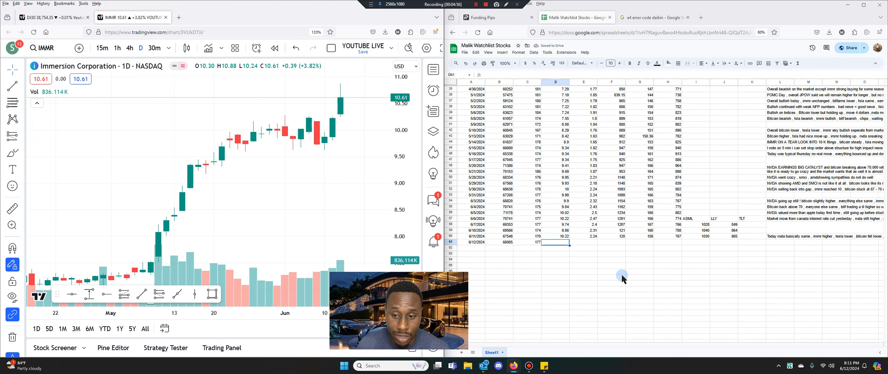
pyautogui.write('10.61')
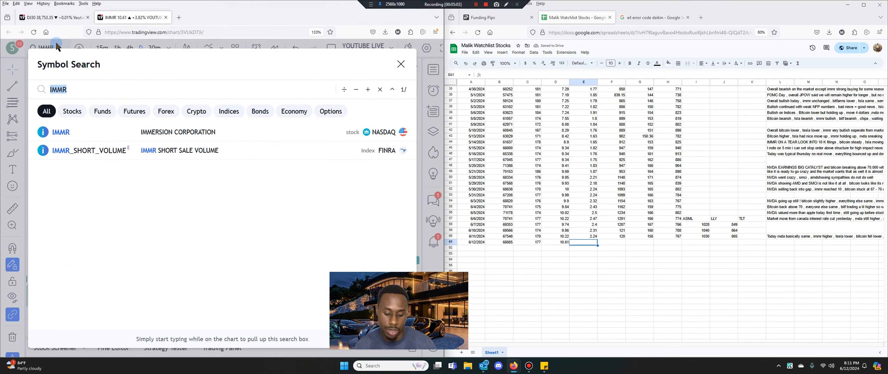
pyautogui.write('BITF')
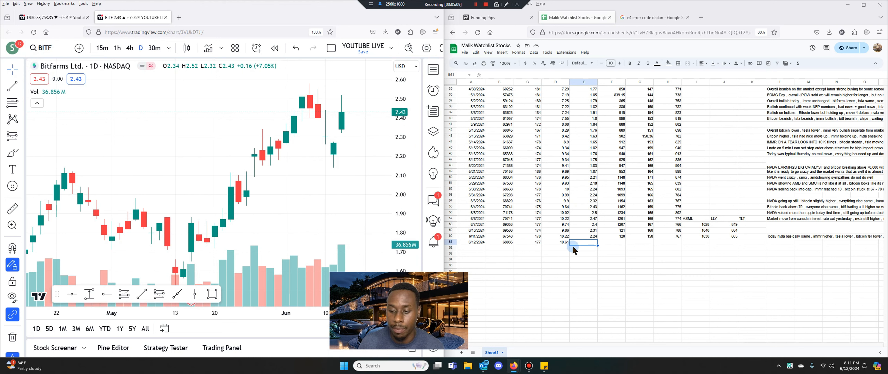
pyautogui.write('2.43')
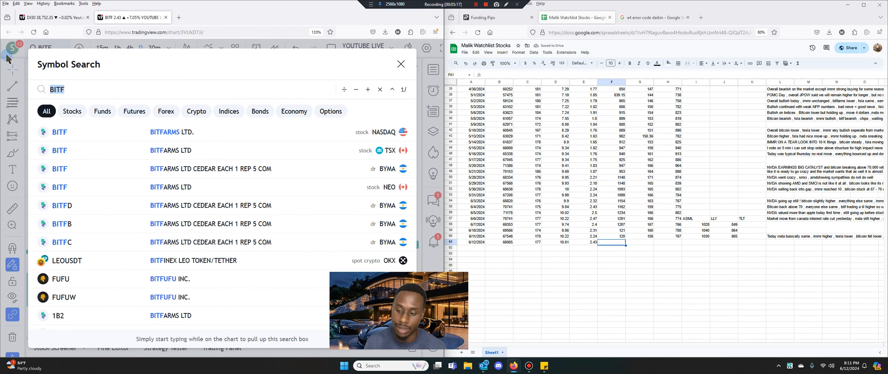
# Look up NVDA's daily close and enter 125 in today's watchlist row.
pyautogui.write('NVDA')
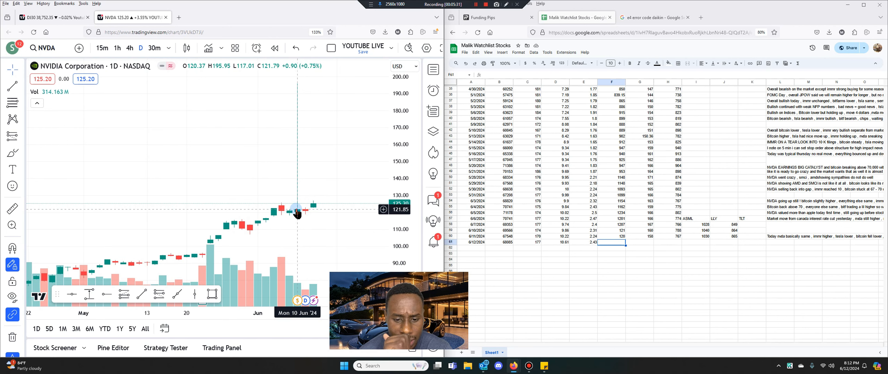
pyautogui.click(129, 48)
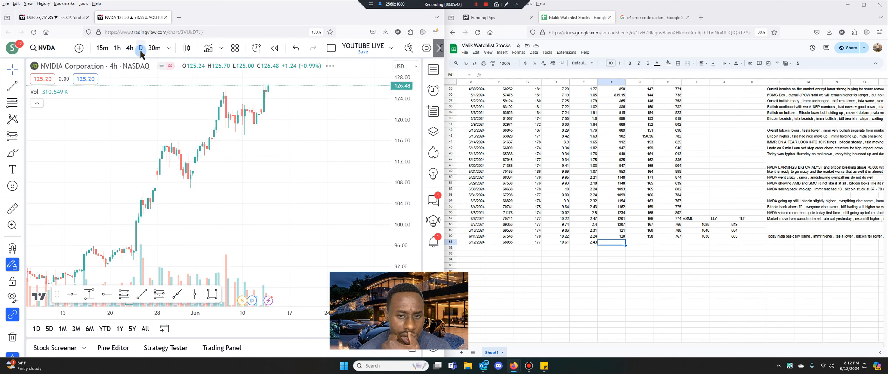
pyautogui.click(140, 48)
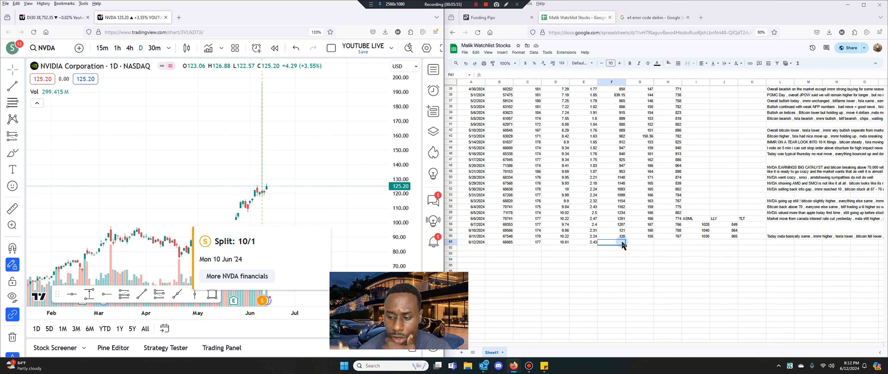
pyautogui.write('125')
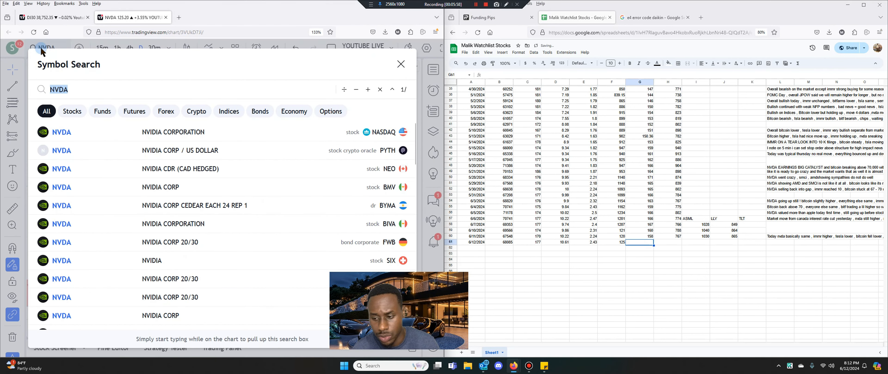
# Look up and log AMD 160, SMCI 774, ASML 1060 and LLY 867 in today's row.
pyautogui.write('AMD')
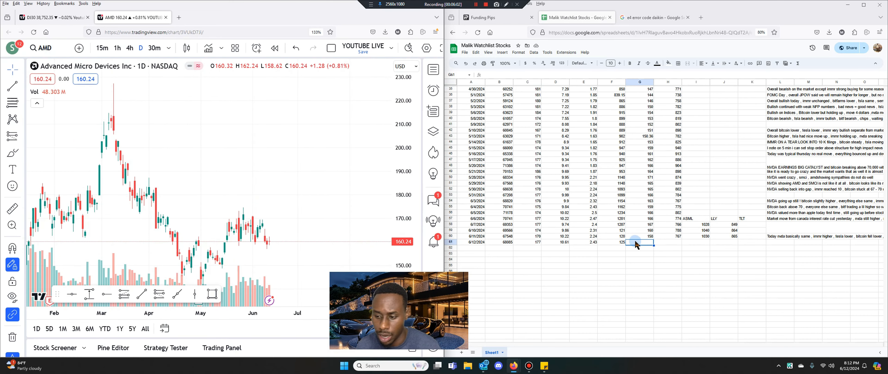
pyautogui.write('160')
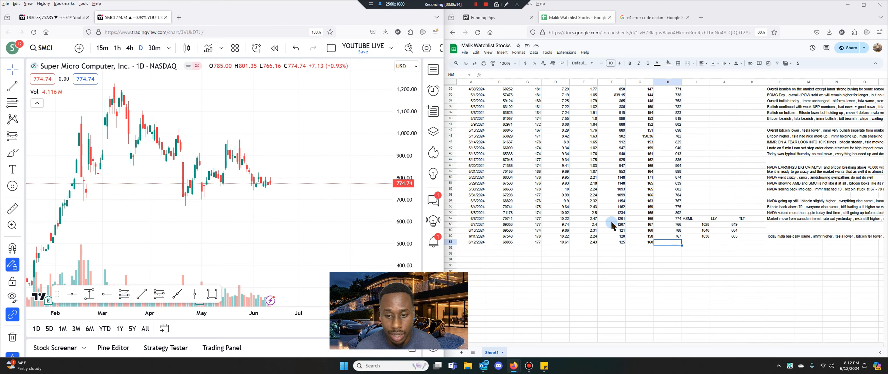
pyautogui.write('T')
pyautogui.click(695, 242)
pyautogui.write('1068')
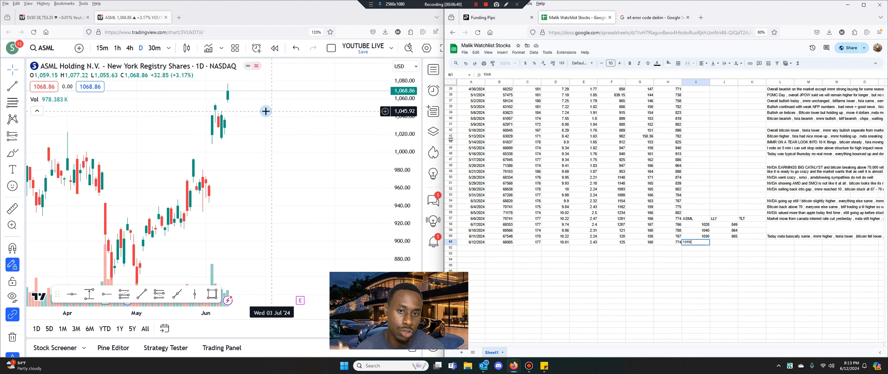
pyautogui.moveTo(229, 104)
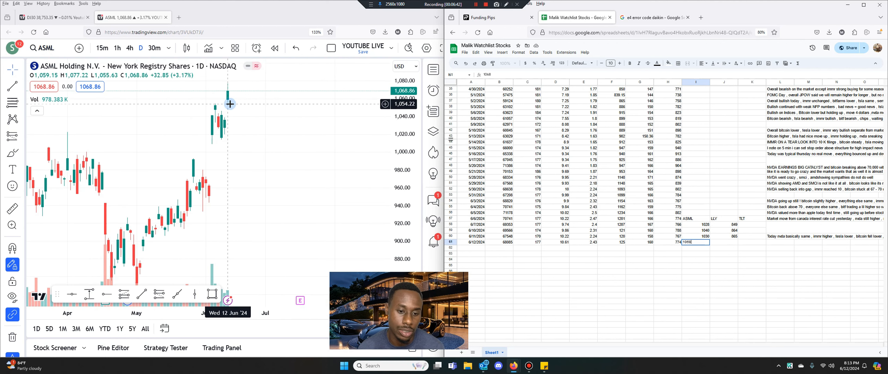
pyautogui.moveTo(118, 213)
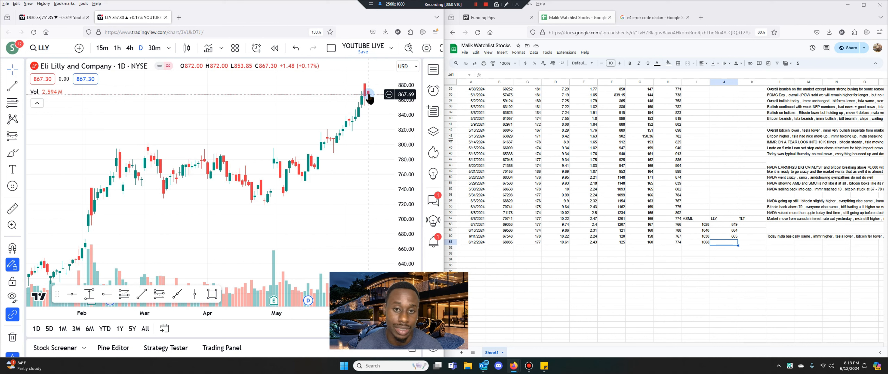
pyautogui.moveTo(760, 268)
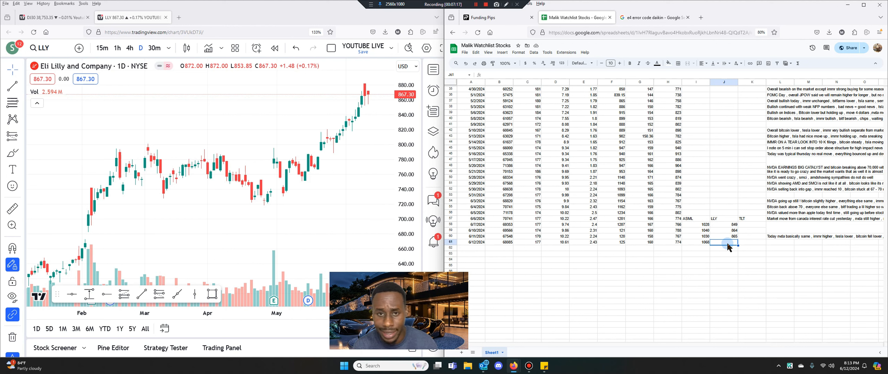
pyautogui.write('867')
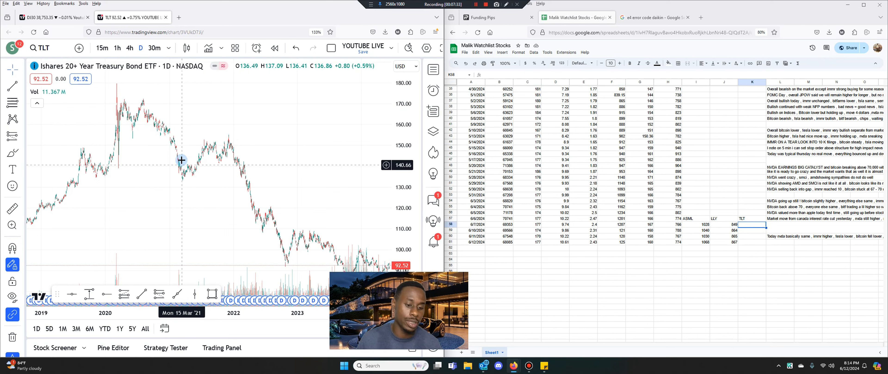
pyautogui.moveTo(294, 197)
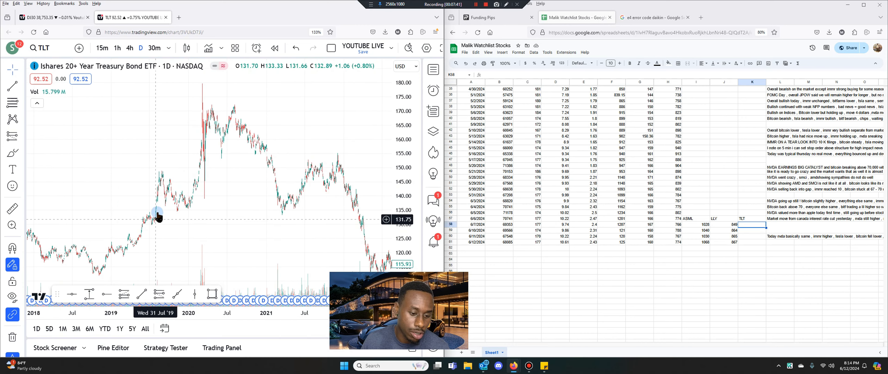
pyautogui.moveTo(199, 179)
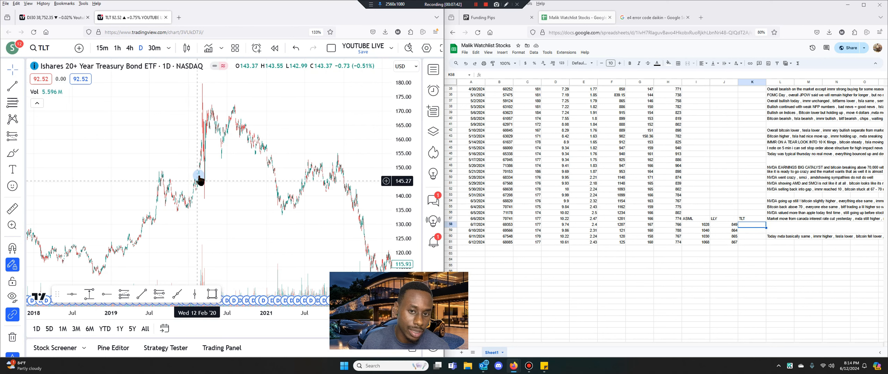
pyautogui.moveTo(202, 152)
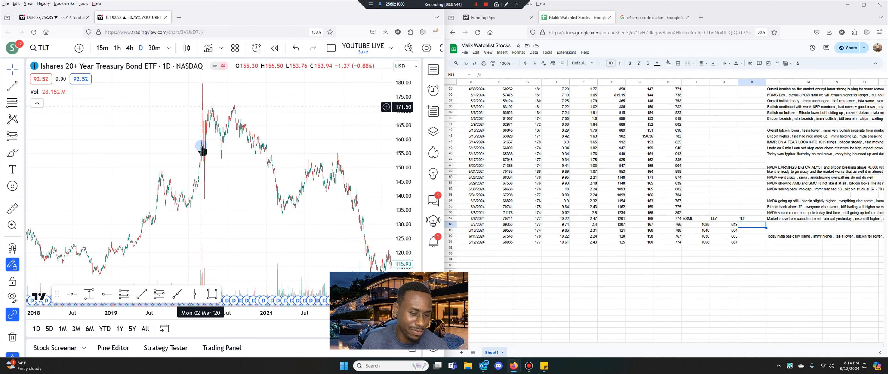
# Pan the TLT daily chart back through its multi-year price history.
pyautogui.moveTo(202, 152); pyautogui.dragTo(197, 135)
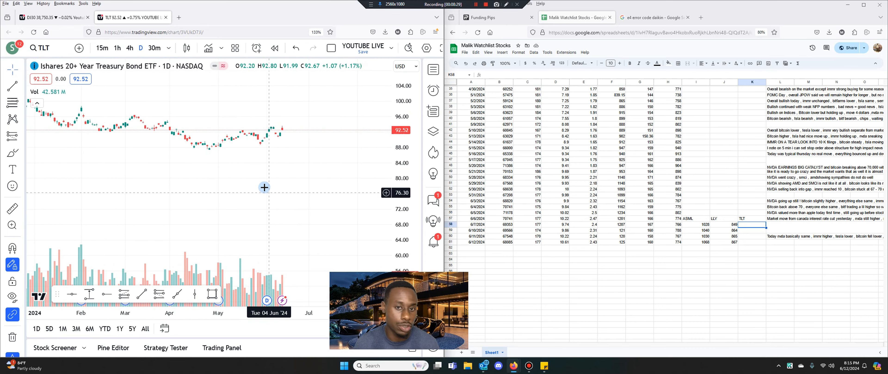
pyautogui.moveTo(262, 210)
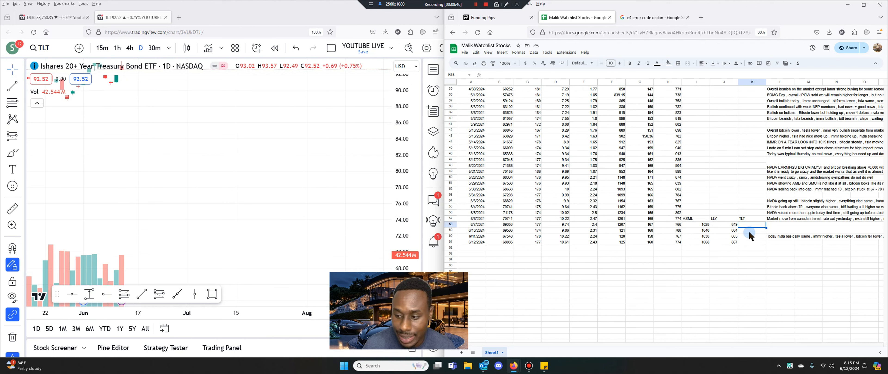
# Enter TLT closes of about 90 to 92 for the latest watchlist dates, ending at the newest row.
pyautogui.write('90')
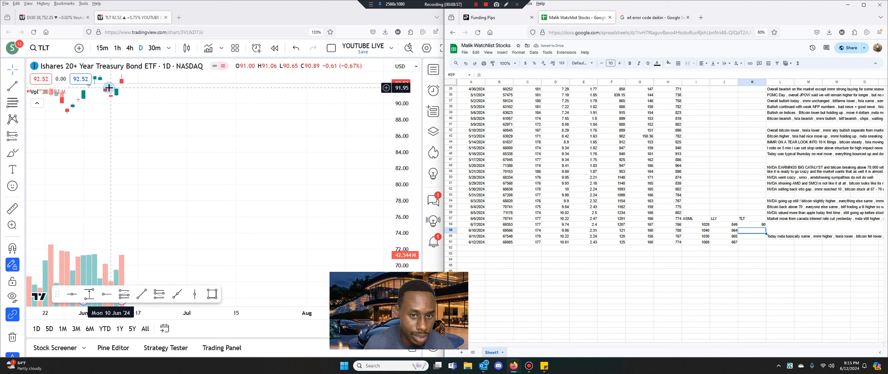
pyautogui.moveTo(107, 93)
pyautogui.write('91')
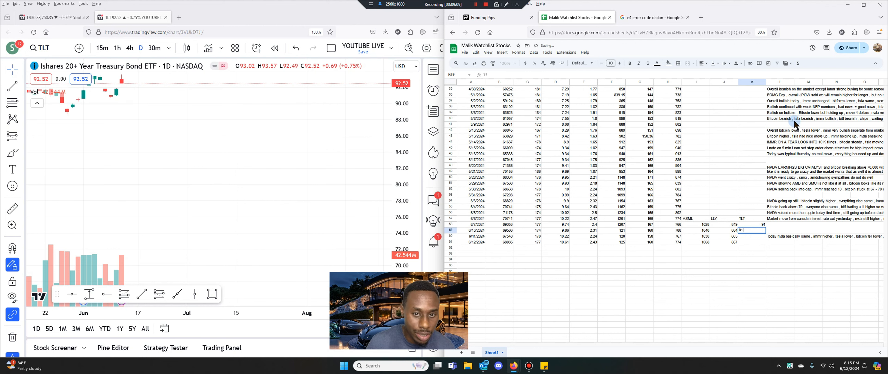
pyautogui.click(751, 237)
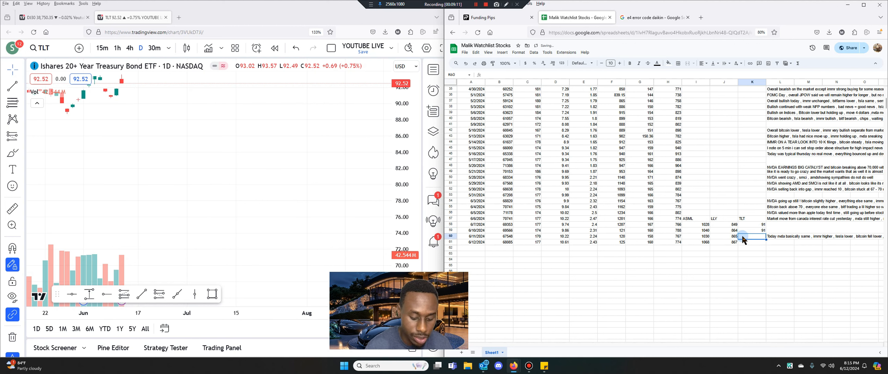
pyautogui.write('92')
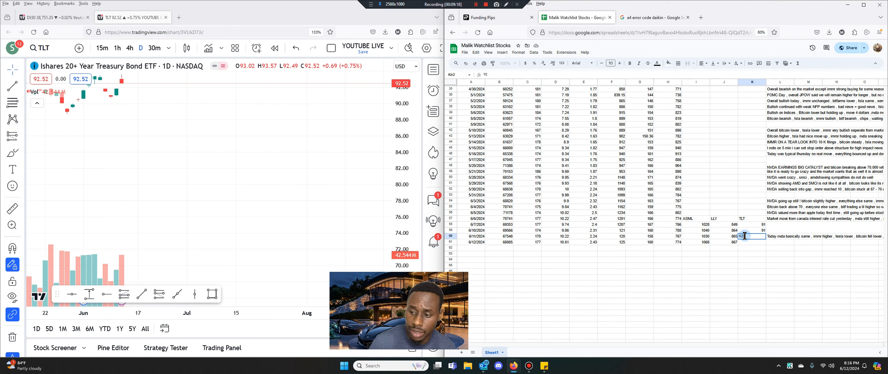
pyautogui.moveTo(110, 101)
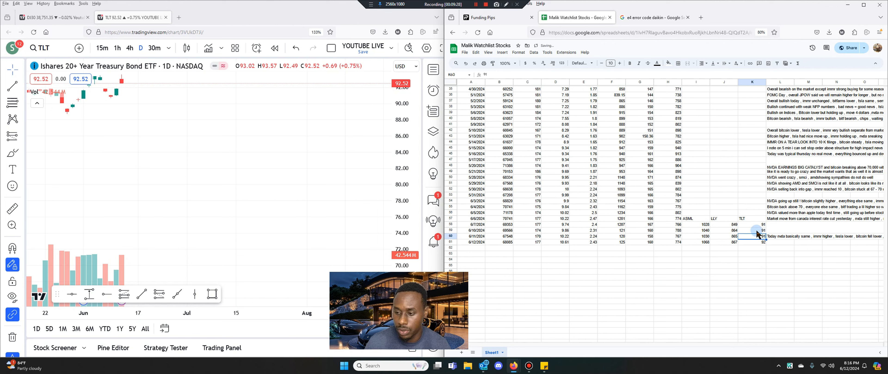
pyautogui.click(779, 277)
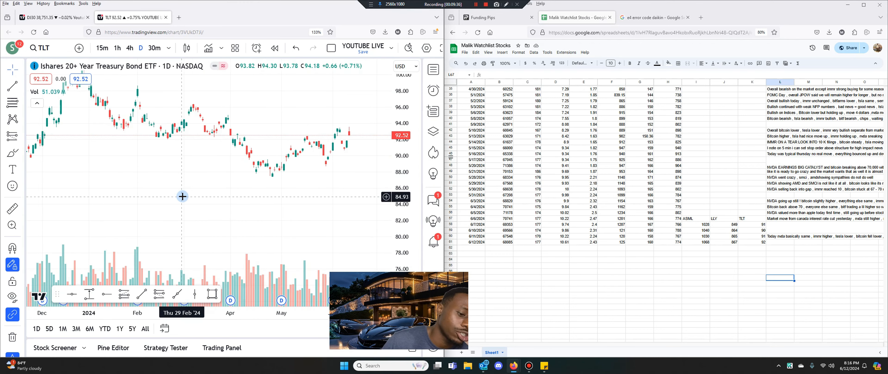
pyautogui.moveTo(315, 180)
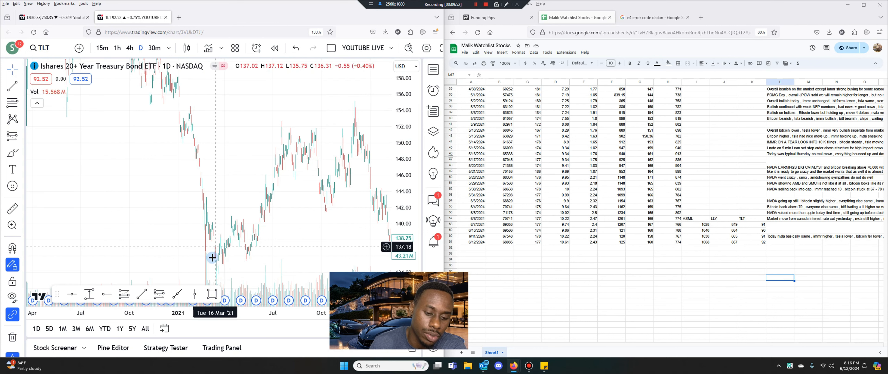
pyautogui.moveTo(177, 97)
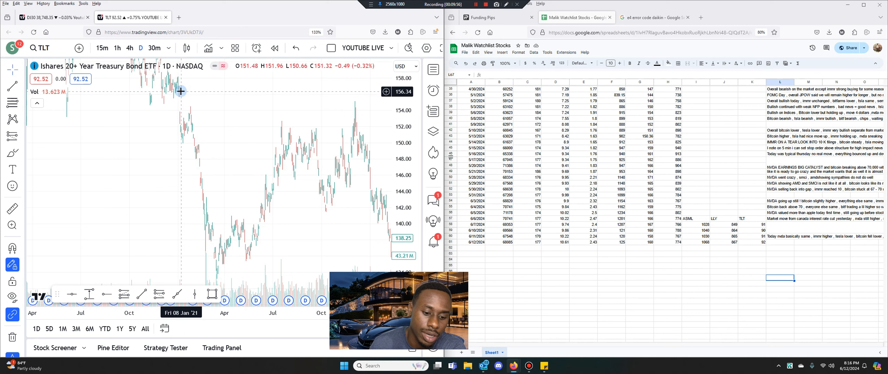
pyautogui.moveTo(278, 198)
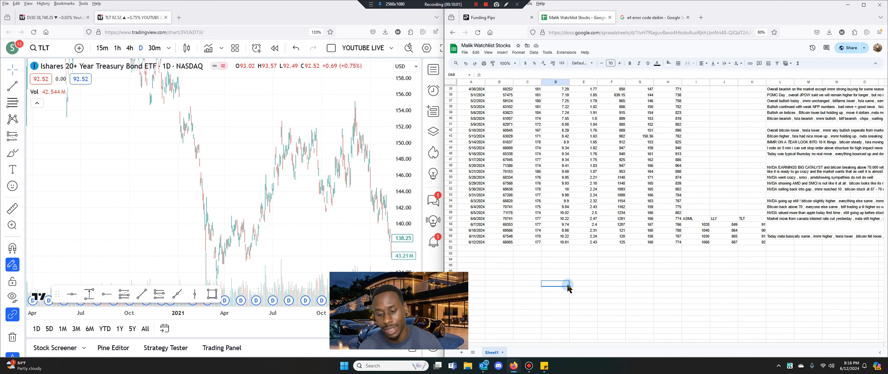
# Write the note: bitcoin nothing, IMMR showing the strength, BTF showing strength.
pyautogui.hscroll(3)
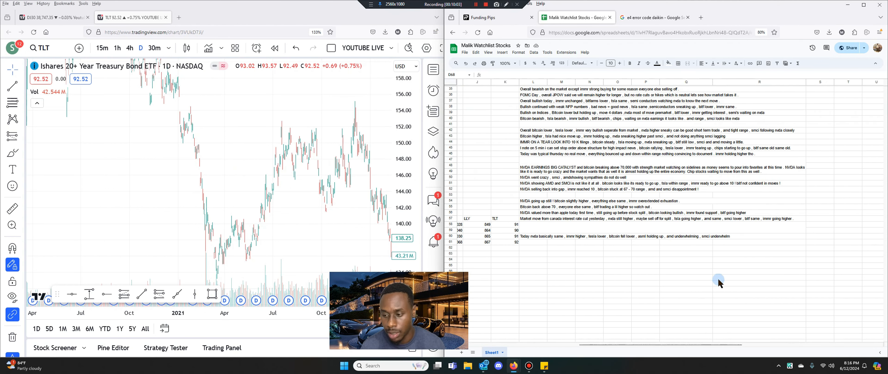
pyautogui.click(552, 246)
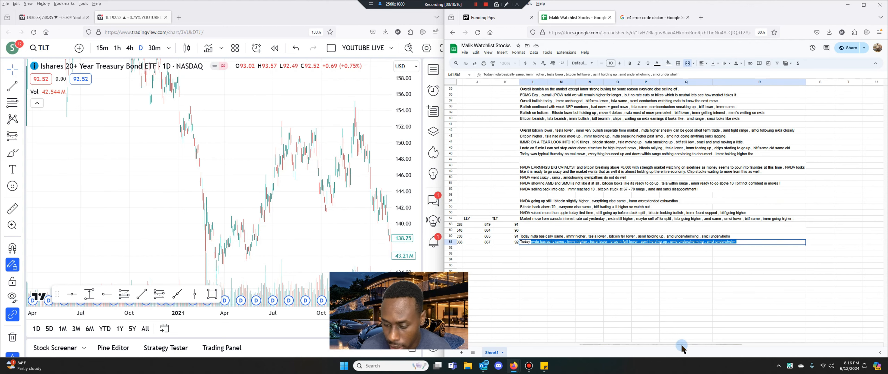
pyautogui.hscroll(3)
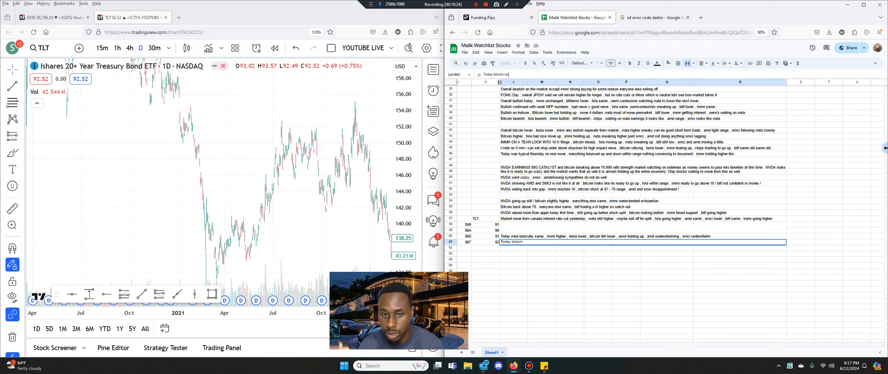
pyautogui.write('nothing , immr')
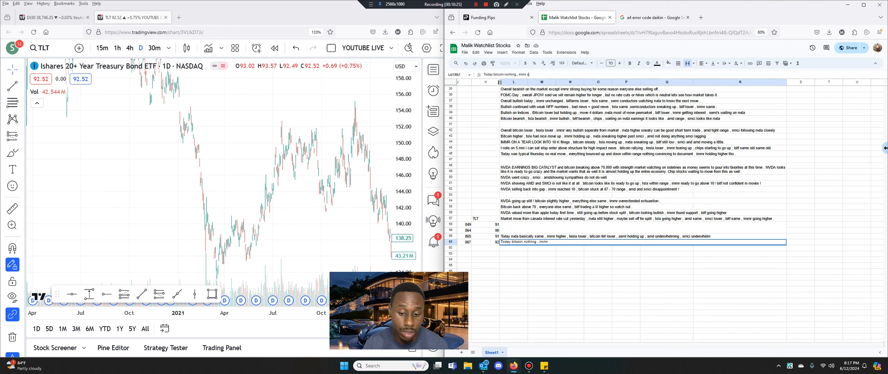
pyautogui.write('showing the streng')
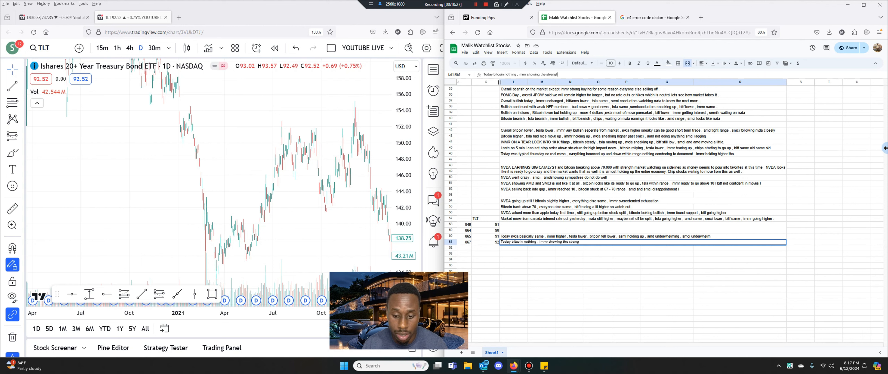
pyautogui.write(', btf')
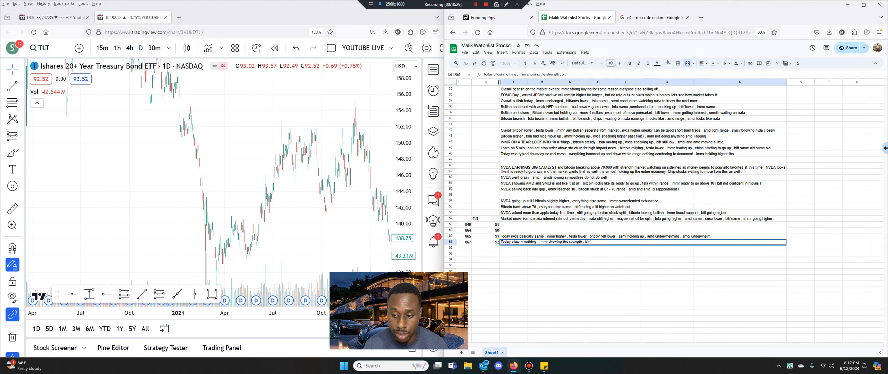
pyautogui.write('showing strength , nvda')
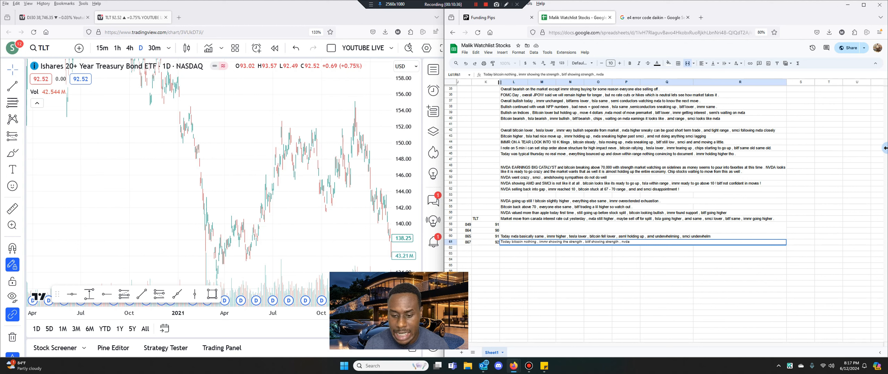
pyautogui.click(598, 273)
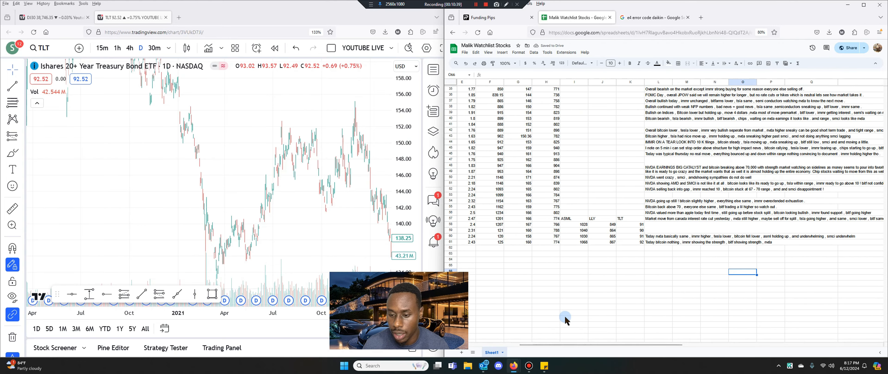
# Extend the note with 'expect sel' and 'amd n' commentary on selling and AMD/NVDA.
pyautogui.click(772, 242)
pyautogui.write(' a little higher')
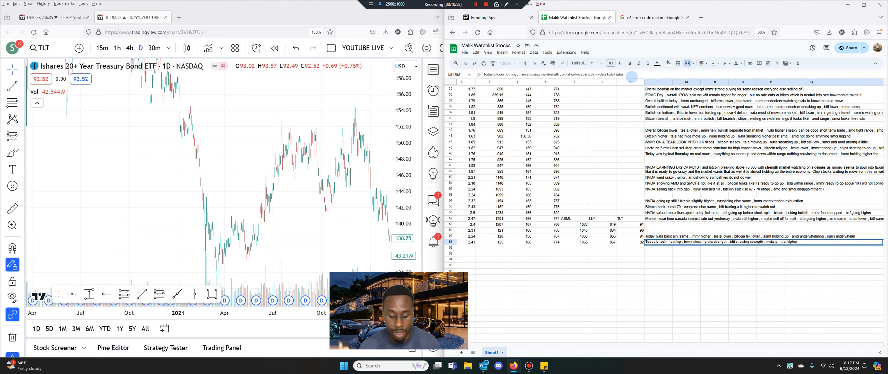
pyautogui.write('expect sell off , lly higher but look low , tlt nothing ,')
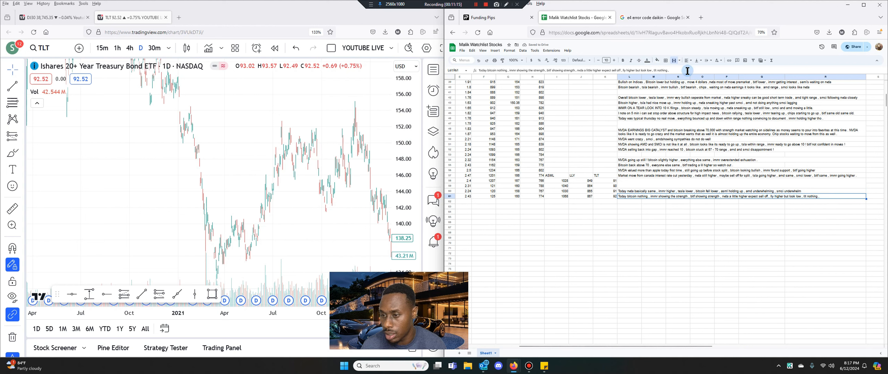
pyautogui.write('amd nothing , smci nothing')
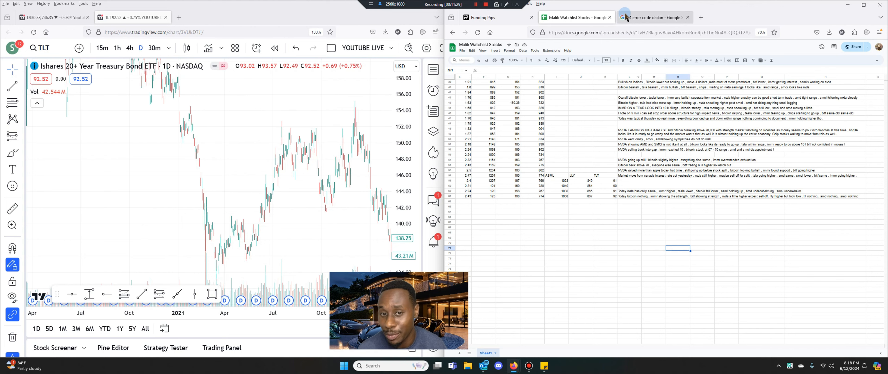
pyautogui.click(654, 17)
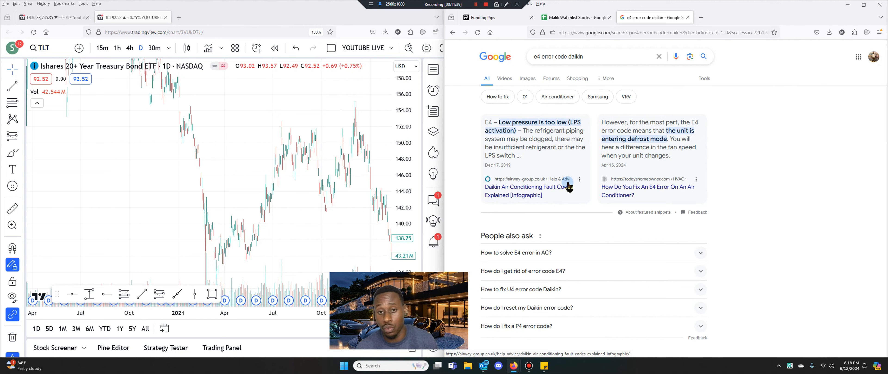
pyautogui.moveTo(534, 102)
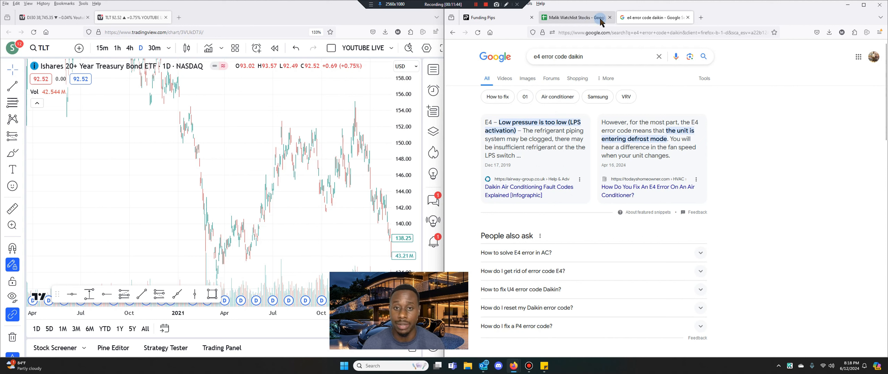
pyautogui.moveTo(576, 18)
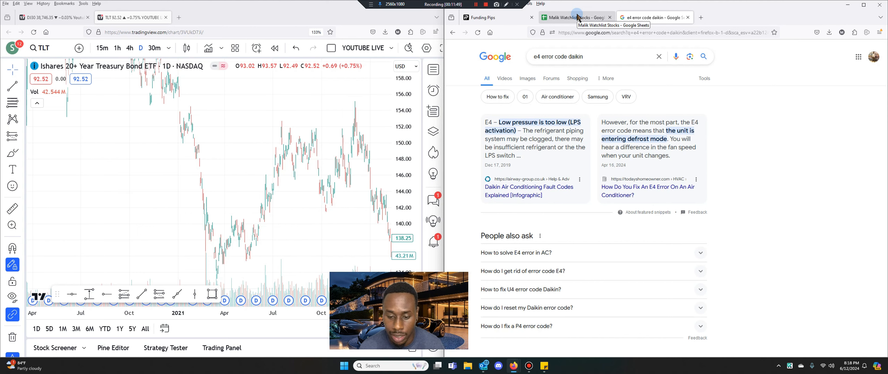
pyautogui.click(576, 17)
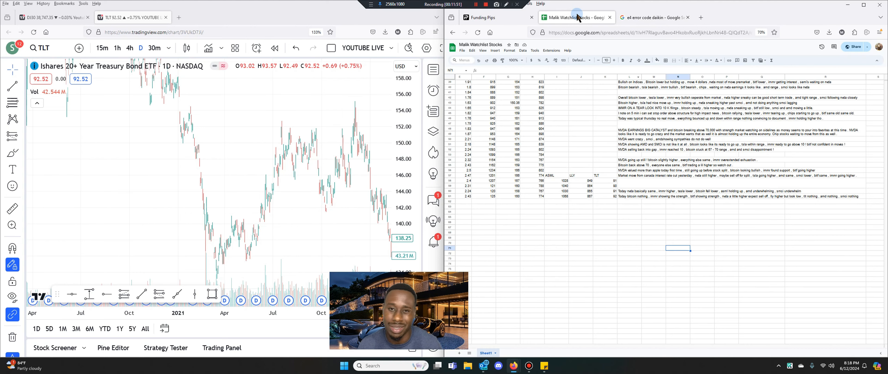